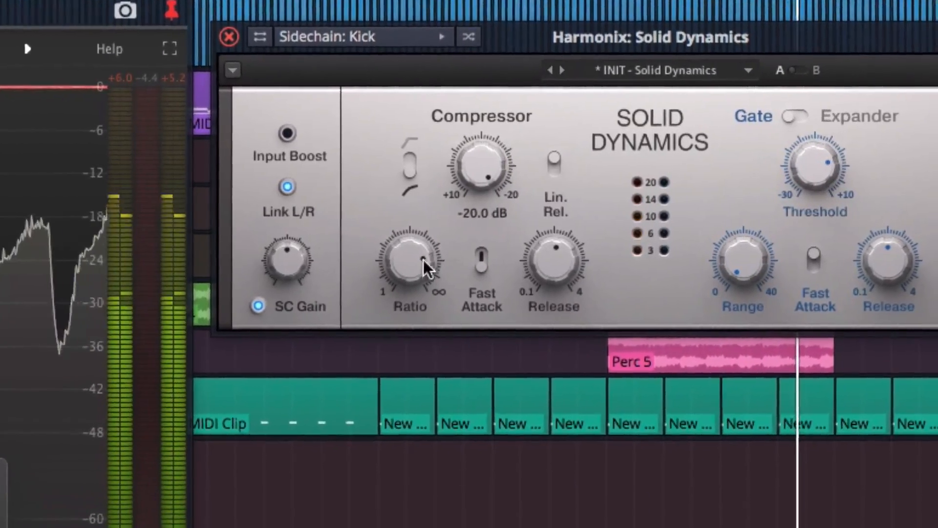
Pull the Kick 2 (Battery 4 2) channel fader down to about -53 dB
{"action": "left_click", "coordinate": [229, 36]}
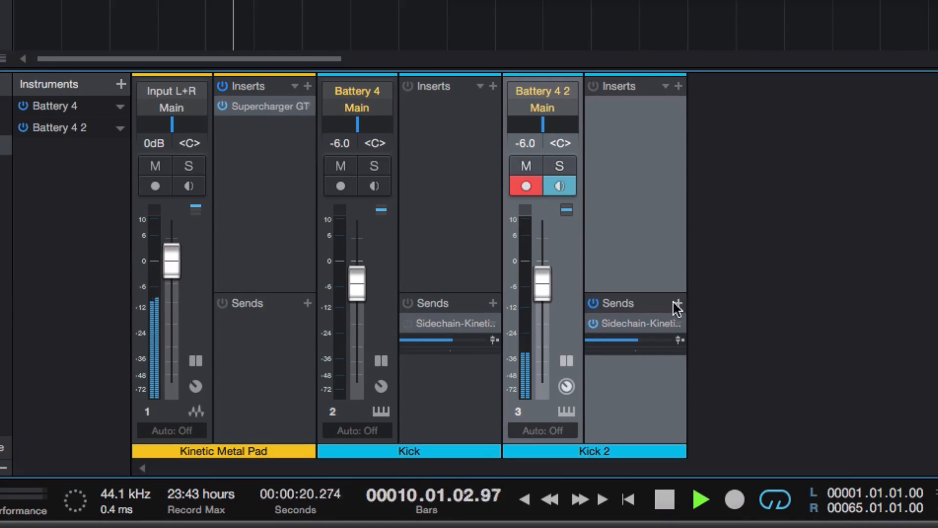
{"action": "mouse_move", "coordinate": [678, 347]}
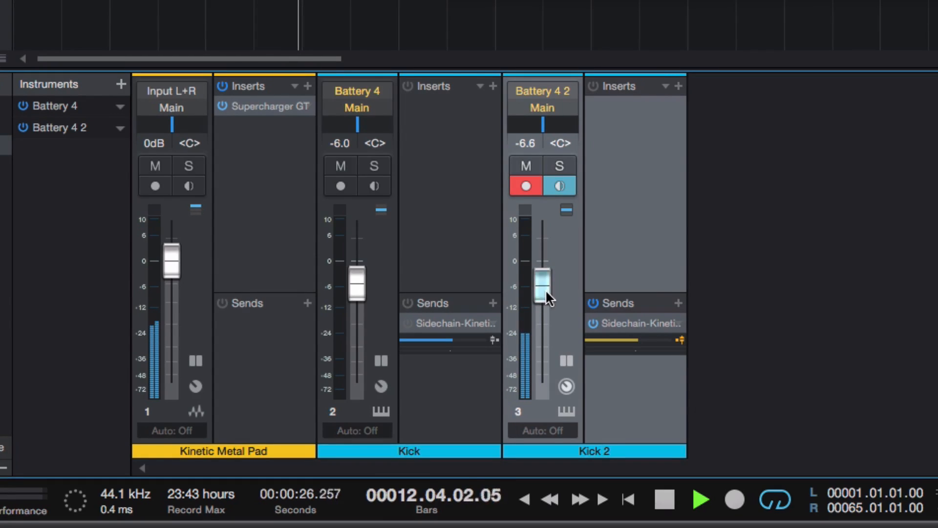
{"action": "left_click_drag", "start_coordinate": [540, 284], "coordinate": [541, 364]}
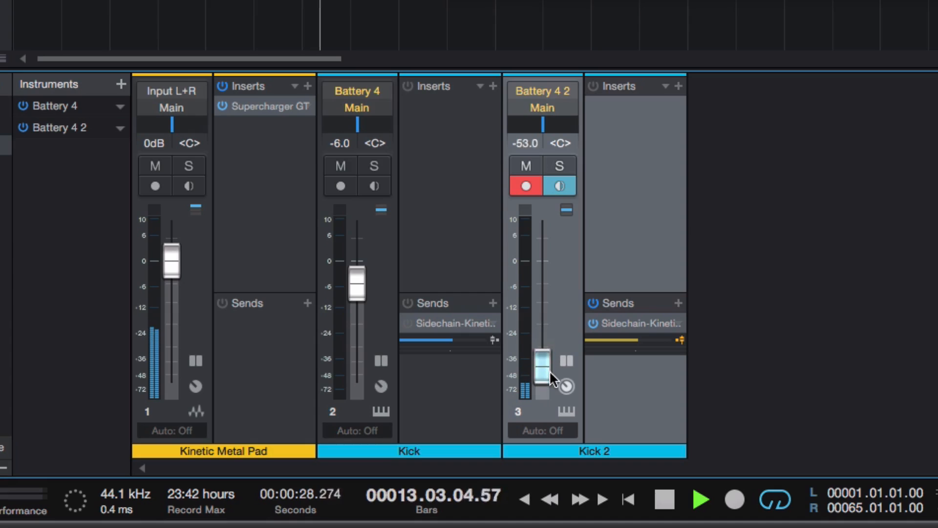
{"action": "left_click_drag", "start_coordinate": [541, 364], "coordinate": [541, 383]}
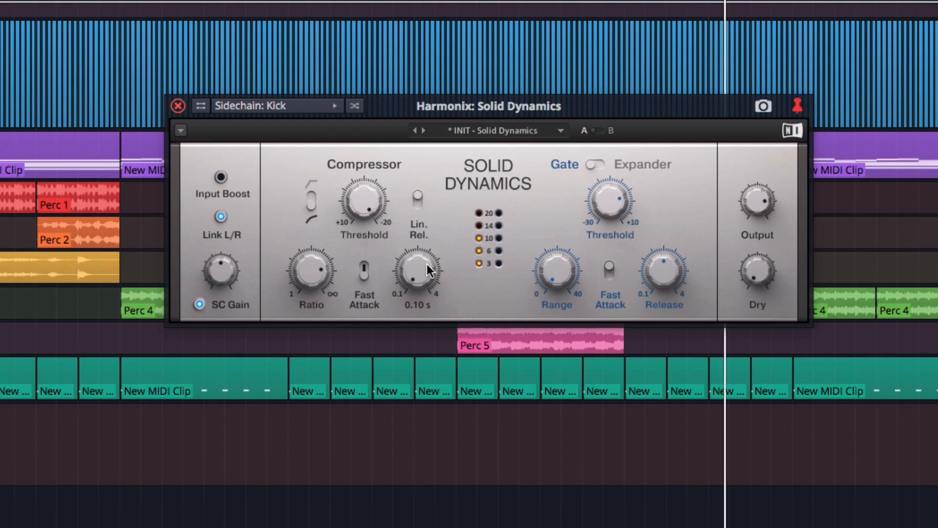
Raise the Solid Dynamics compressor Release knob from 0.10 s to about 2.1 s
{"action": "left_click_drag", "start_coordinate": [416, 275], "coordinate": [416, 263]}
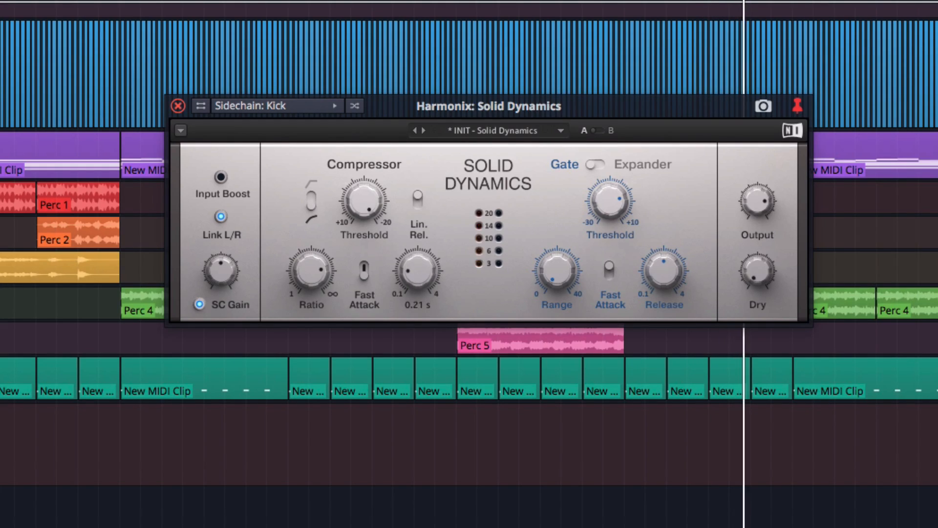
{"action": "left_click_drag", "start_coordinate": [412, 276], "coordinate": [419, 257]}
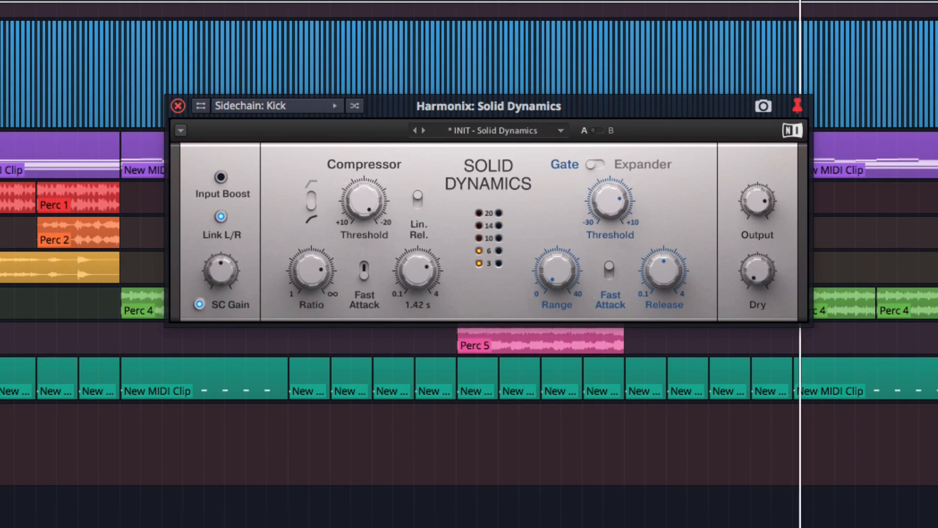
{"action": "left_click_drag", "start_coordinate": [419, 273], "coordinate": [423, 263]}
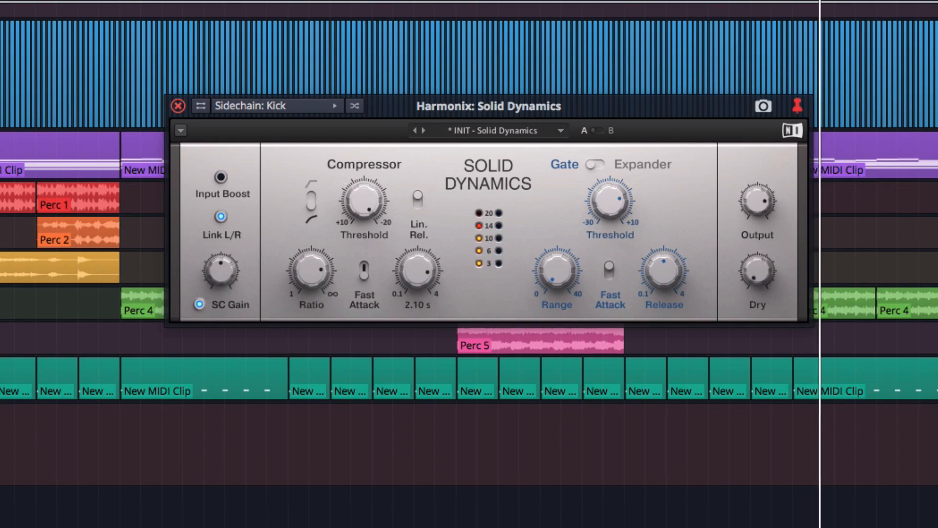
{"action": "left_click_drag", "start_coordinate": [417, 273], "coordinate": [420, 269]}
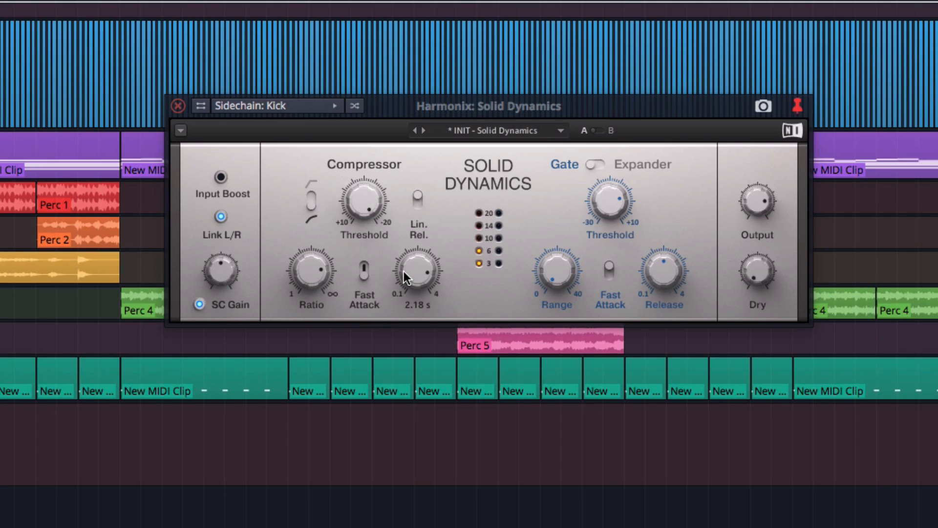
Cut the Solid Dynamics release to under half a second, then ease it slightly longer
{"action": "left_click_drag", "start_coordinate": [414, 274], "coordinate": [414, 293]}
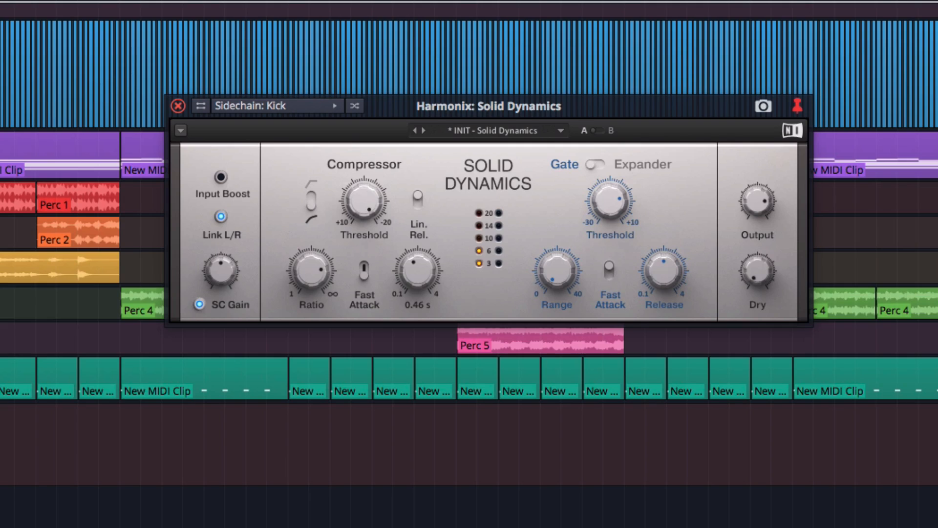
{"action": "left_click_drag", "start_coordinate": [412, 273], "coordinate": [417, 263]}
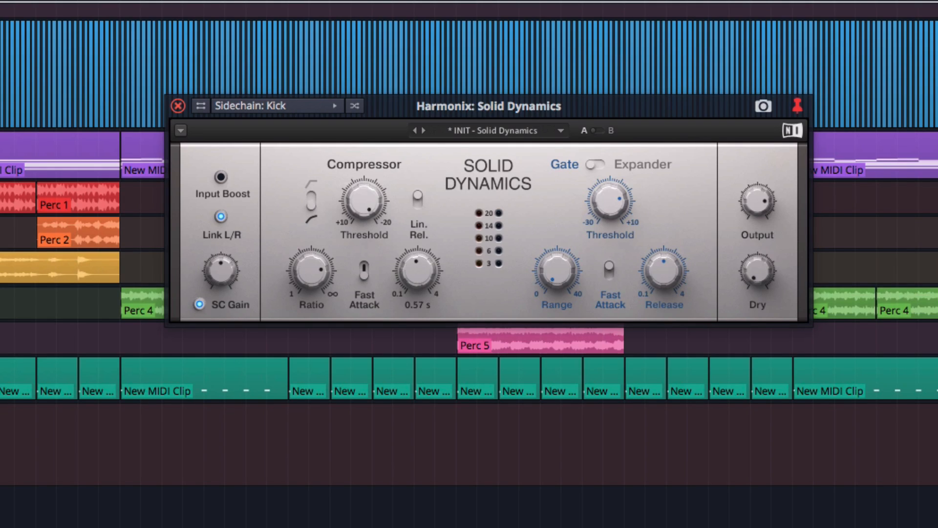
{"action": "left_click_drag", "start_coordinate": [415, 270], "coordinate": [419, 257]}
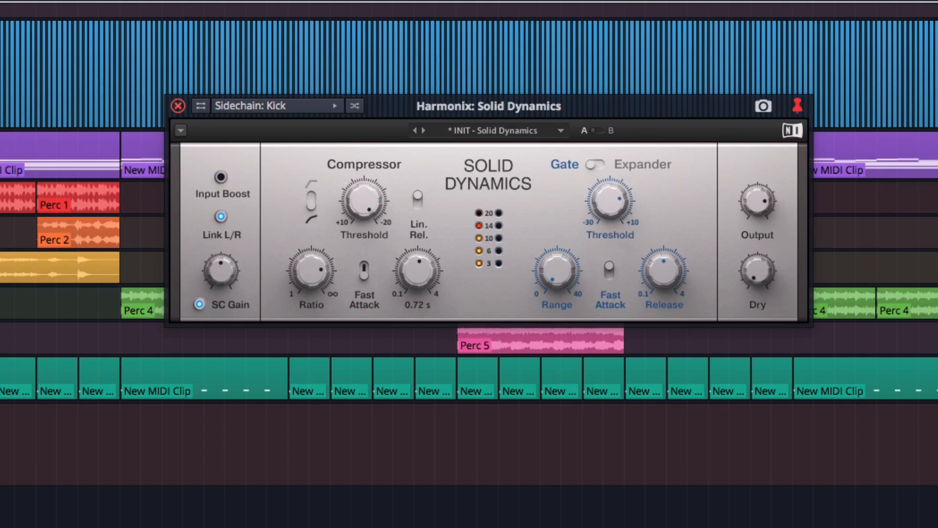
{"action": "left_click_drag", "start_coordinate": [417, 275], "coordinate": [416, 281]}
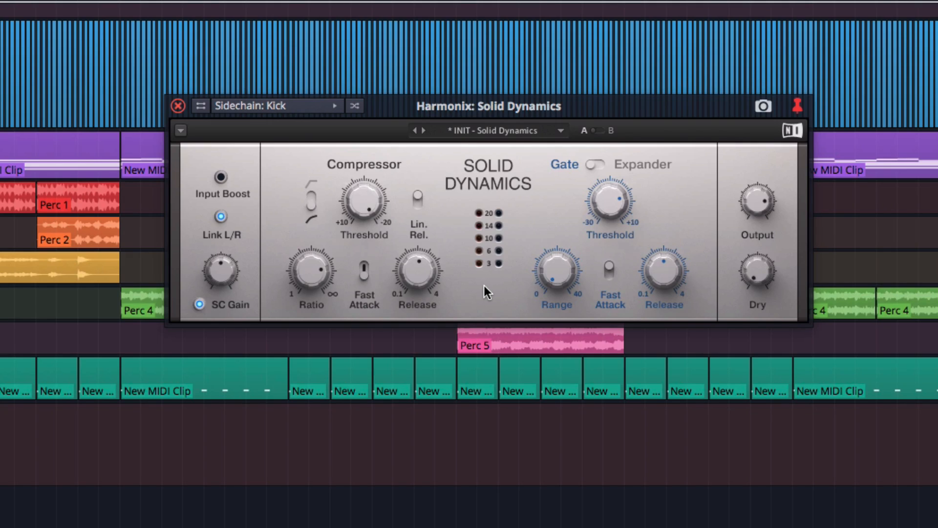
Drop the release to its 0.10 s minimum, then settle it near 0.68 s
{"action": "left_click_drag", "start_coordinate": [417, 273], "coordinate": [409, 276]}
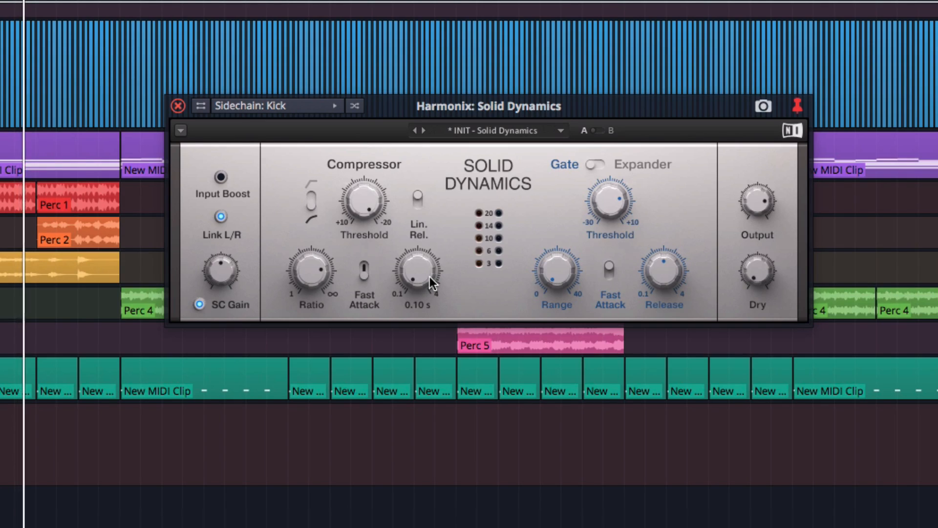
{"action": "left_click_drag", "start_coordinate": [416, 282], "coordinate": [425, 269]}
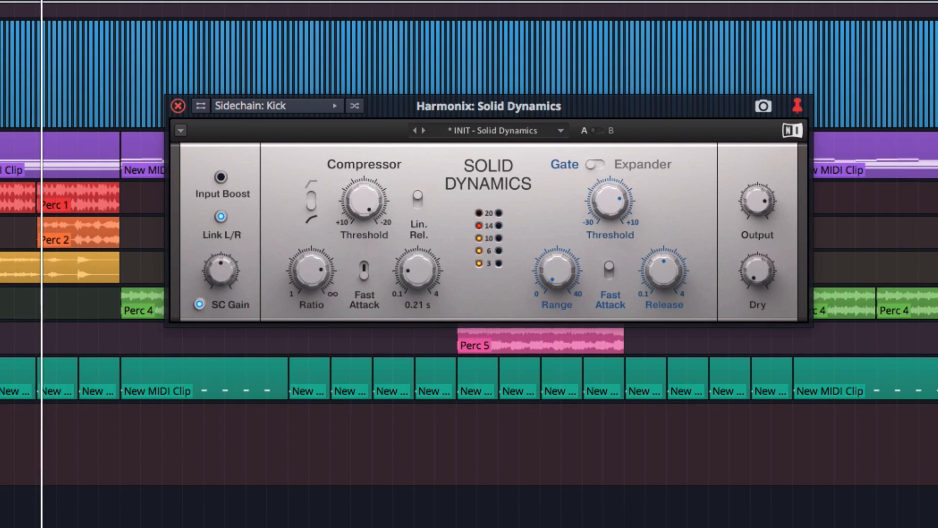
{"action": "left_click_drag", "start_coordinate": [411, 273], "coordinate": [422, 263]}
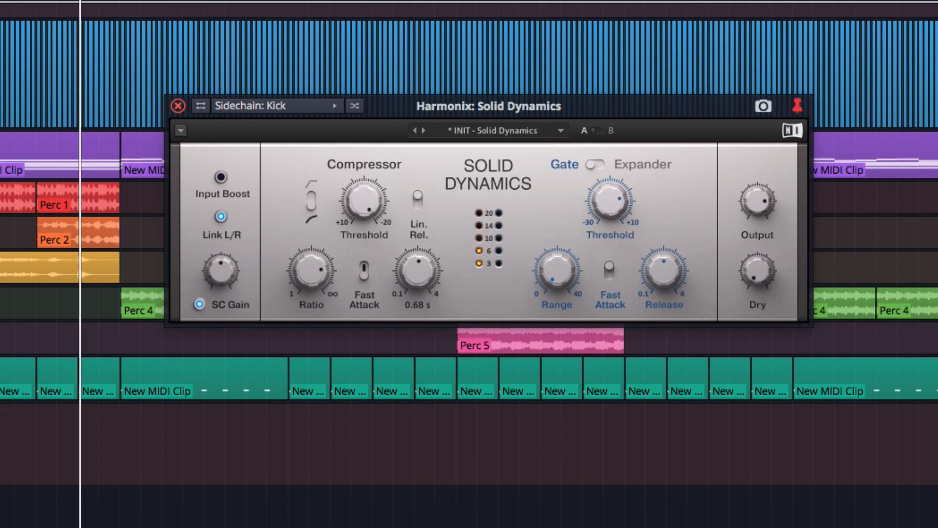
{"action": "left_click_drag", "start_coordinate": [420, 273], "coordinate": [425, 266]}
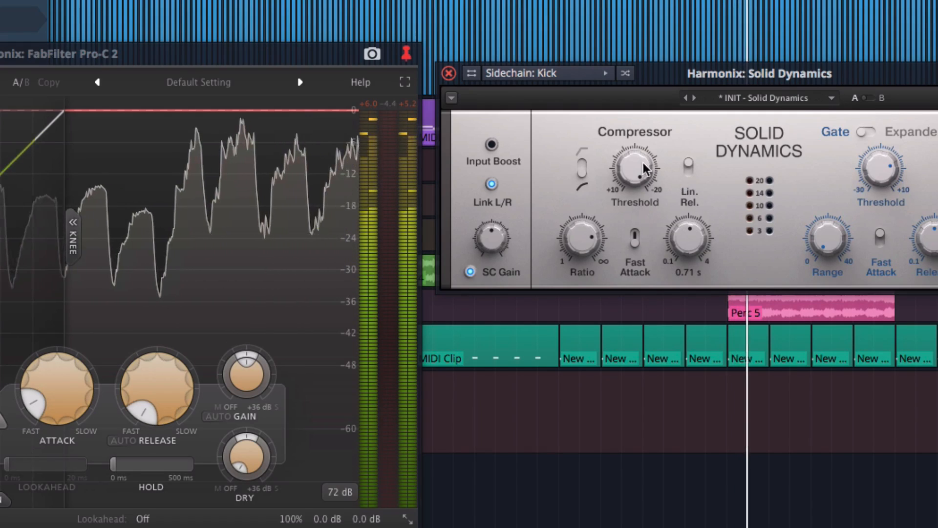
Lower the Solid Dynamics compressor threshold to about -11.6 dB
{"action": "left_click_drag", "start_coordinate": [632, 170], "coordinate": [634, 161]}
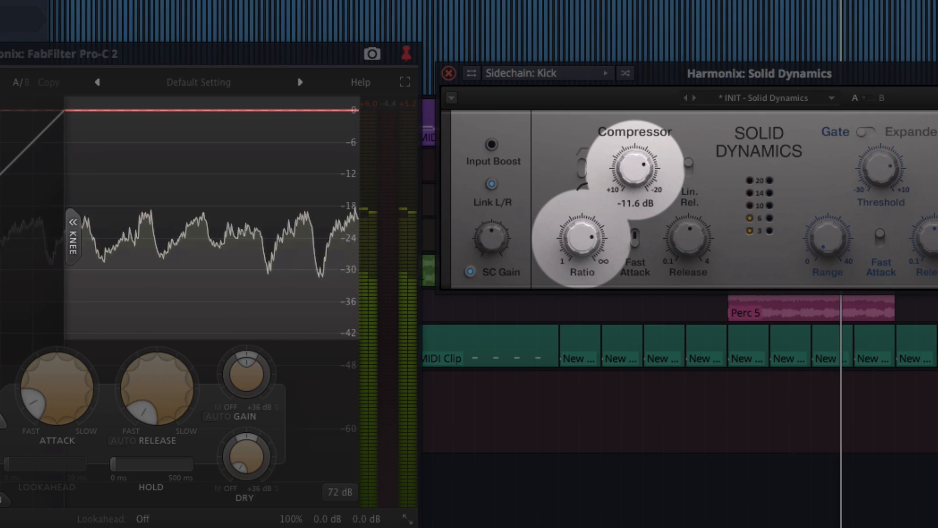
{"action": "left_click_drag", "start_coordinate": [635, 167], "coordinate": [634, 203]}
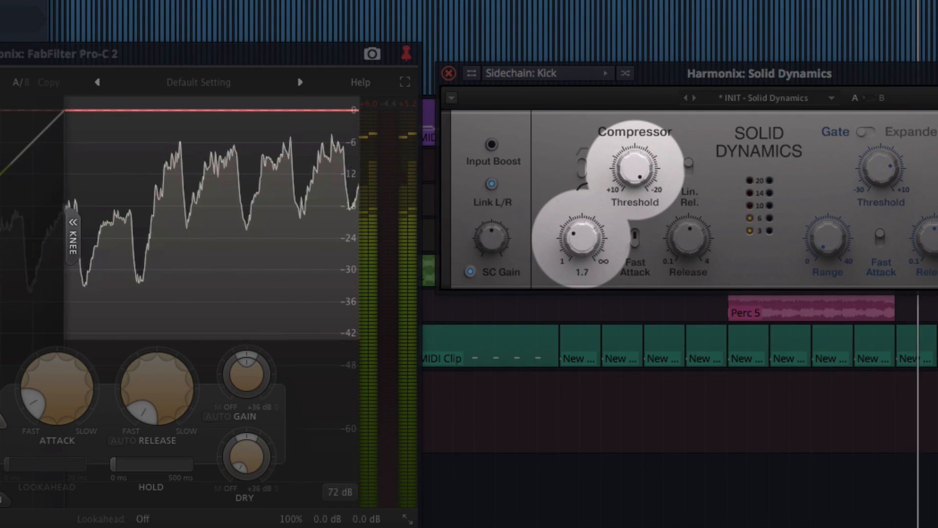
Raise the compression ratio from about 1.4 up to roughly 3.9
{"action": "left_click_drag", "start_coordinate": [581, 240], "coordinate": [587, 248]}
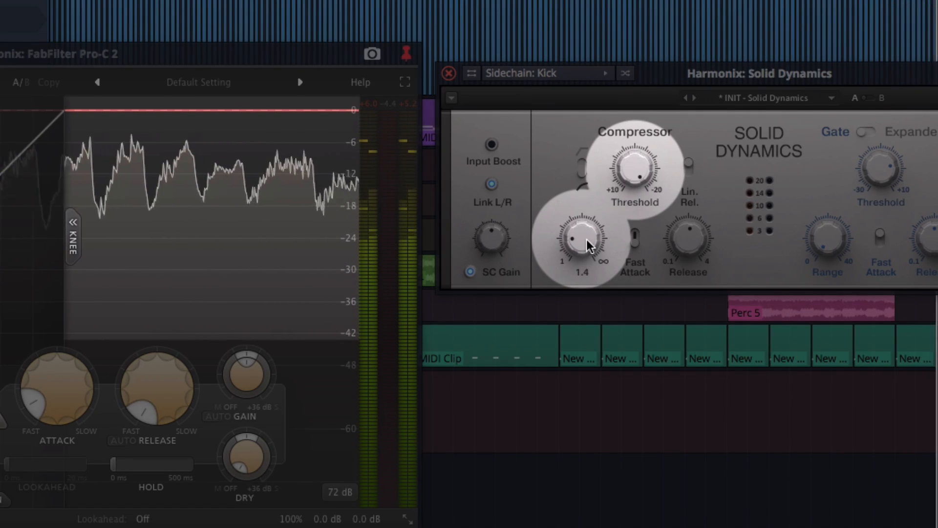
{"action": "left_click_drag", "start_coordinate": [580, 237], "coordinate": [581, 215]}
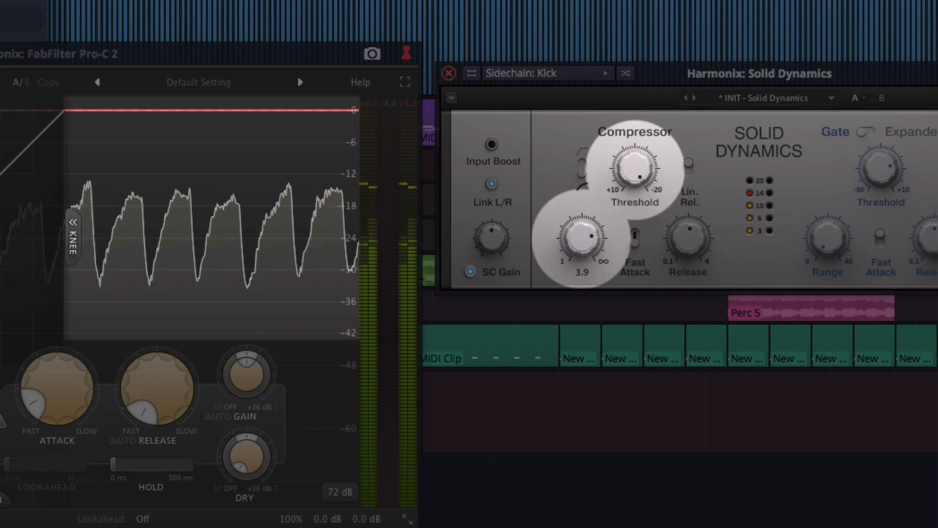
{"action": "left_click_drag", "start_coordinate": [581, 240], "coordinate": [583, 248]}
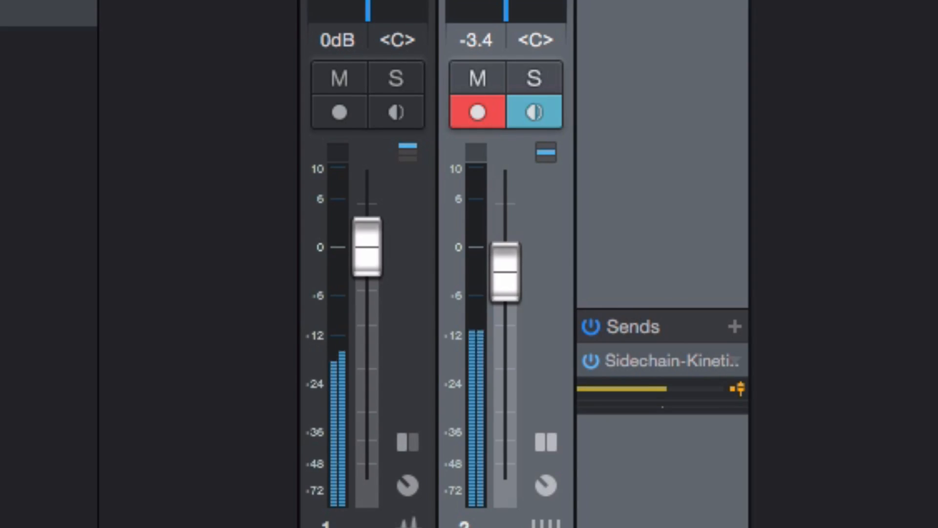
Pull the Kick channel fader down, leaving its Sidechain-Kinetic send enabled
{"action": "left_click_drag", "start_coordinate": [506, 263], "coordinate": [506, 473]}
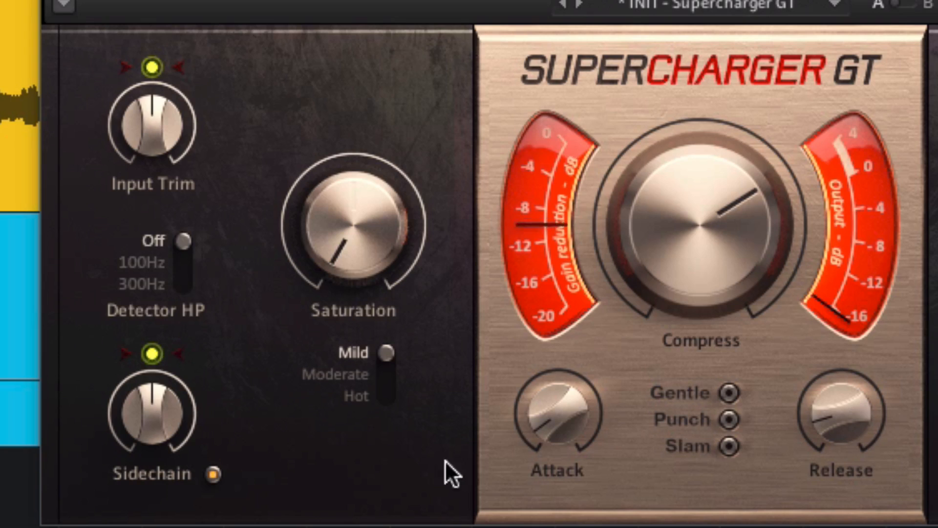
Sweep the Supercharger GT Attack between 1.00 and 7.35, settling it at about 7.75
{"action": "left_click_drag", "start_coordinate": [556, 419], "coordinate": [539, 395]}
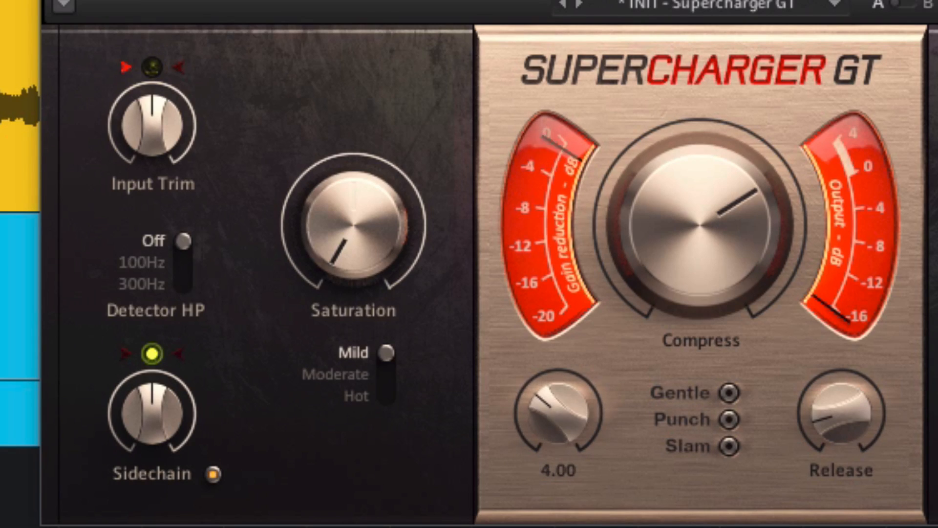
{"action": "left_click_drag", "start_coordinate": [556, 416], "coordinate": [566, 389]}
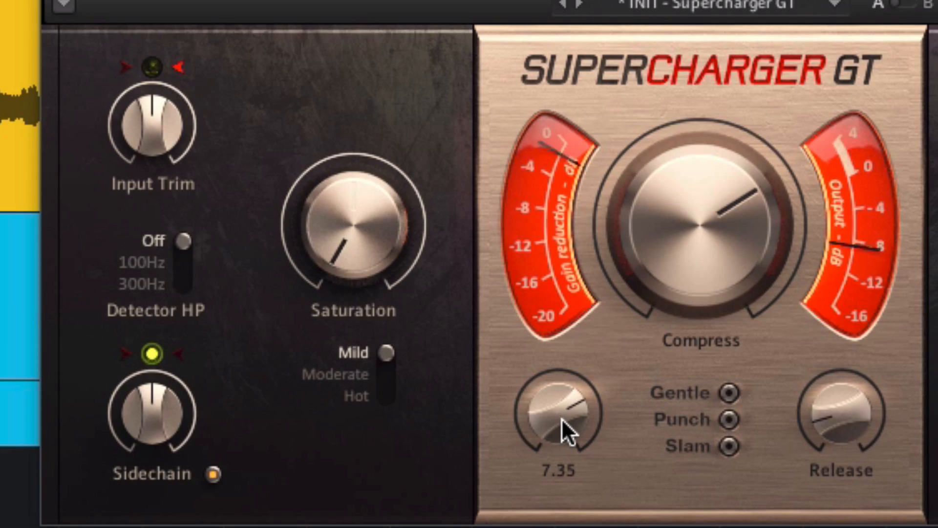
{"action": "left_click_drag", "start_coordinate": [559, 413], "coordinate": [559, 431]}
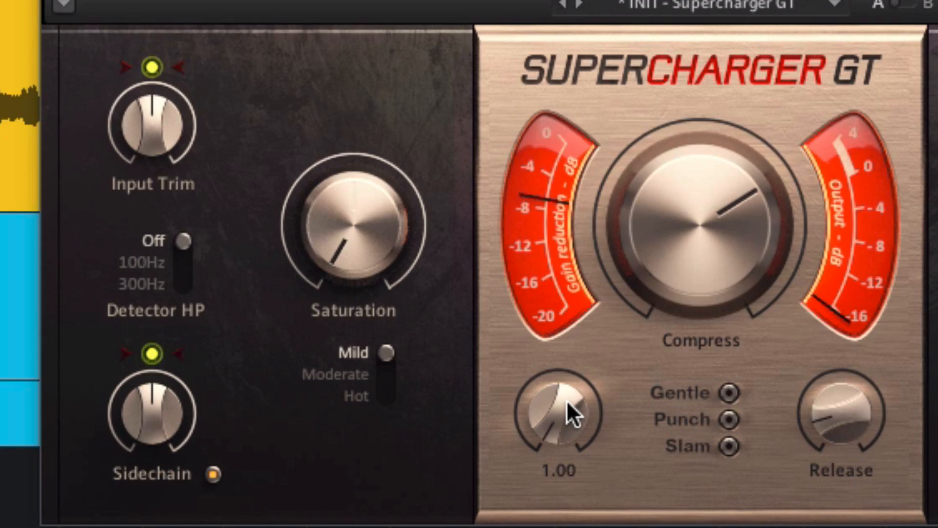
{"action": "left_click_drag", "start_coordinate": [559, 412], "coordinate": [563, 389]}
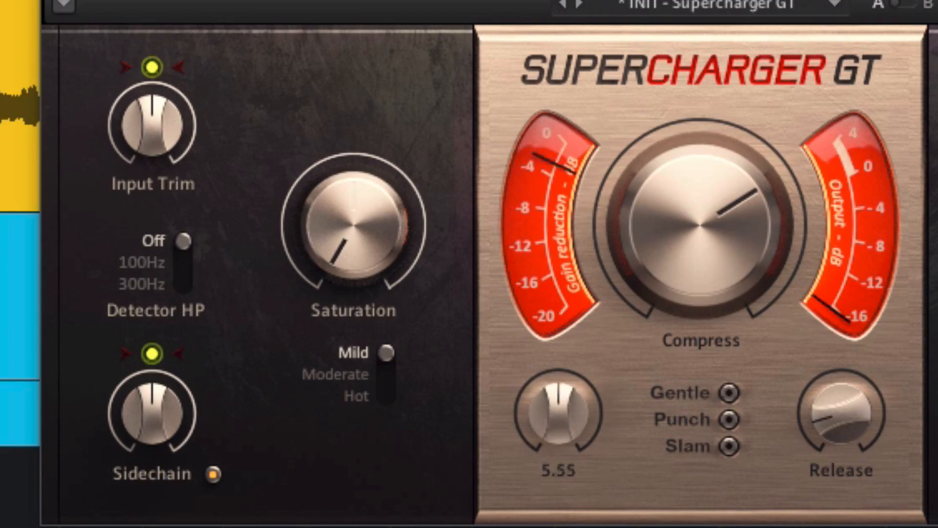
{"action": "left_click_drag", "start_coordinate": [556, 416], "coordinate": [566, 395]}
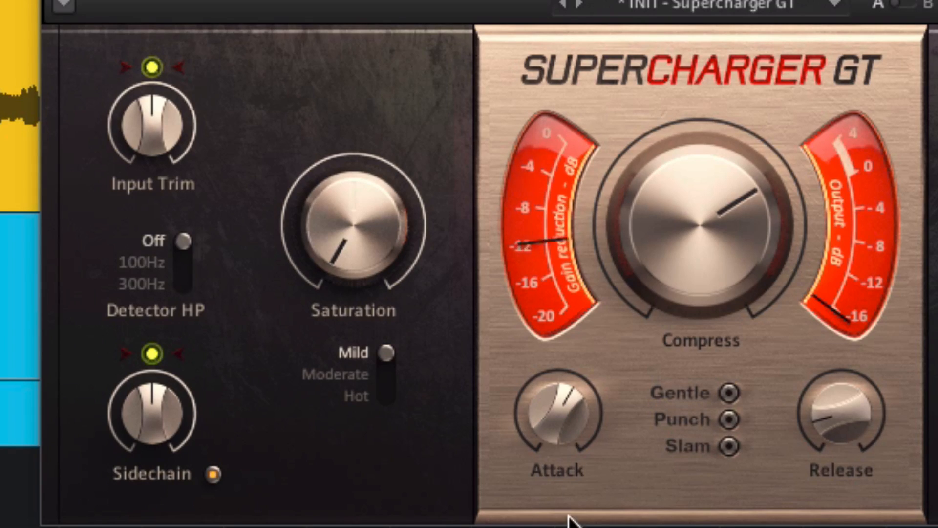
{"action": "left_click_drag", "start_coordinate": [556, 412], "coordinate": [556, 383]}
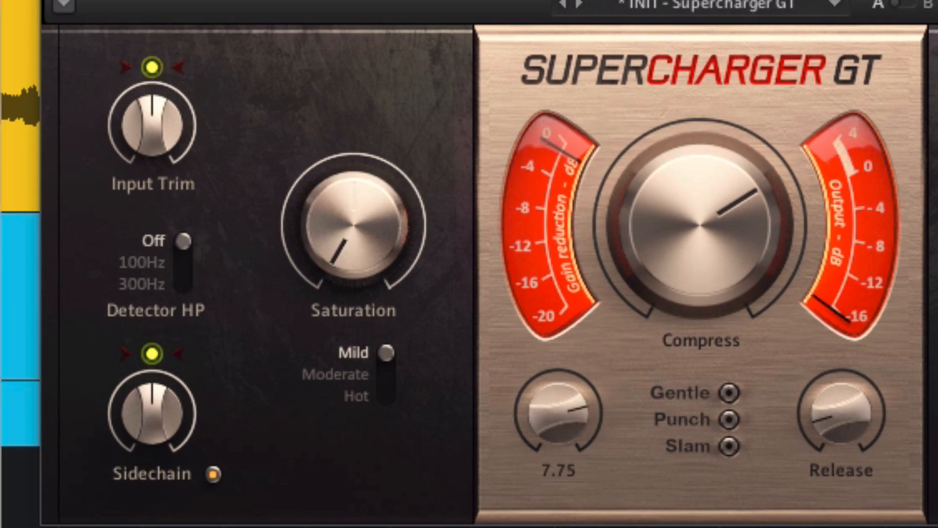
{"action": "left_click_drag", "start_coordinate": [550, 412], "coordinate": [563, 394]}
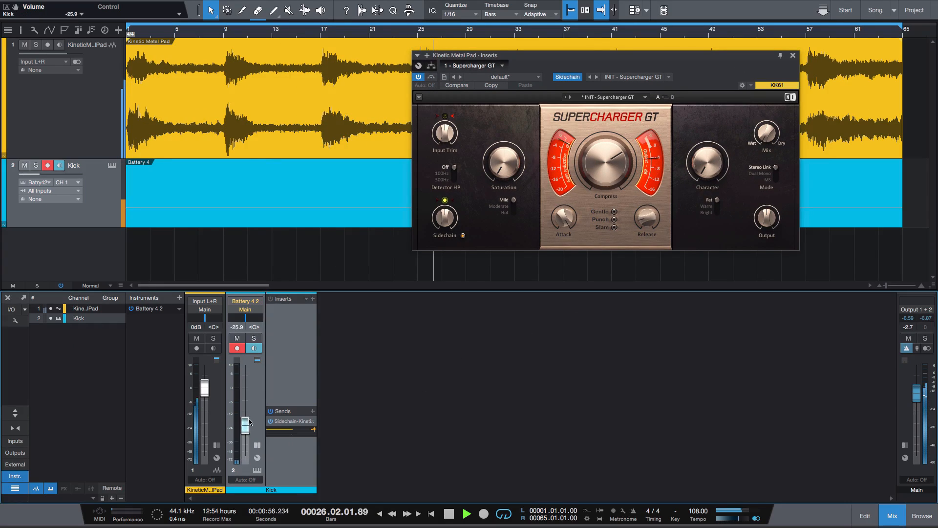
Rebalance the Kick channel fader against the pumping Kinetic Metal Pad
{"action": "left_click_drag", "start_coordinate": [244, 422], "coordinate": [245, 392]}
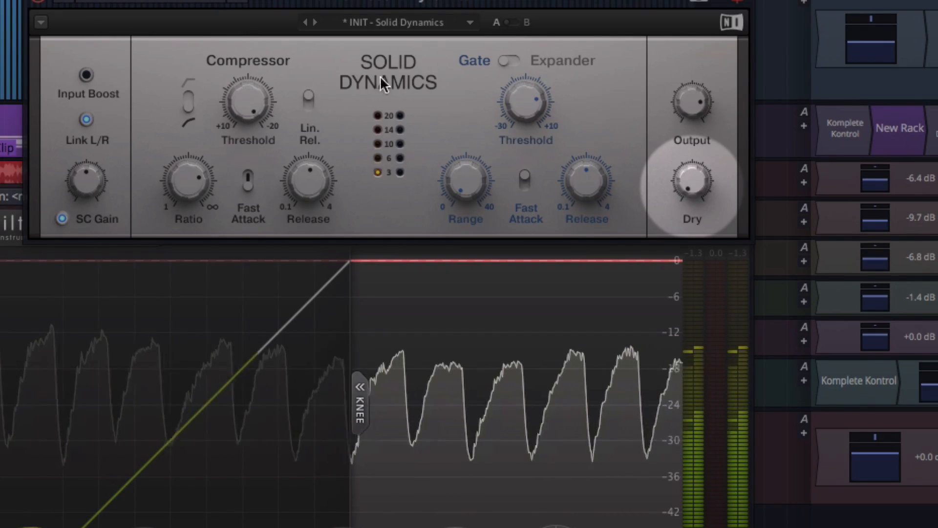
Bring the Solid Dynamics Dry level from -Inf dB up to about -4.5 dB
{"action": "left_click_drag", "start_coordinate": [692, 180], "coordinate": [692, 203]}
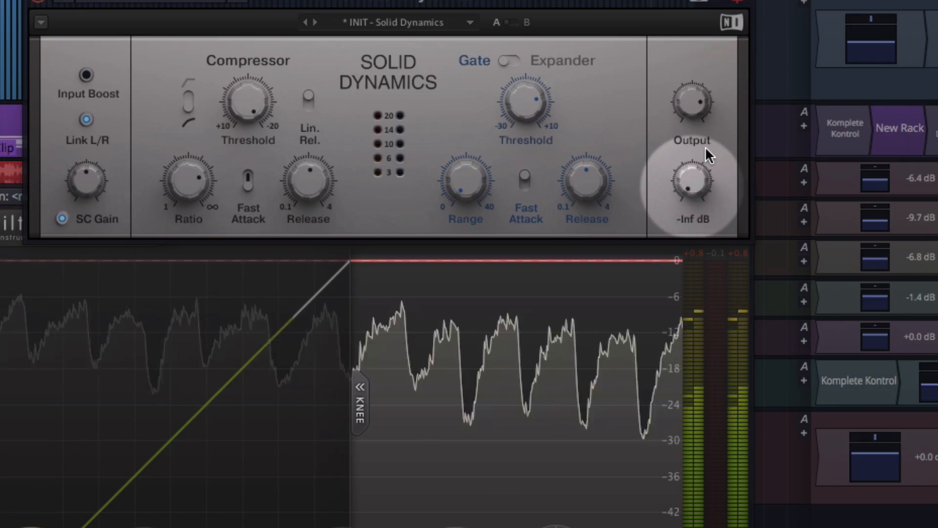
{"action": "left_click_drag", "start_coordinate": [691, 186], "coordinate": [691, 174]}
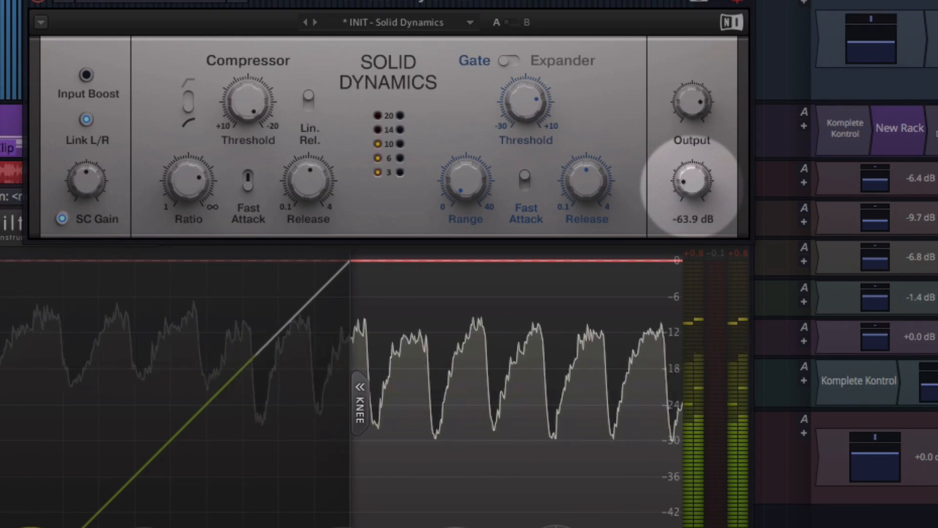
{"action": "left_click_drag", "start_coordinate": [691, 183], "coordinate": [706, 170]}
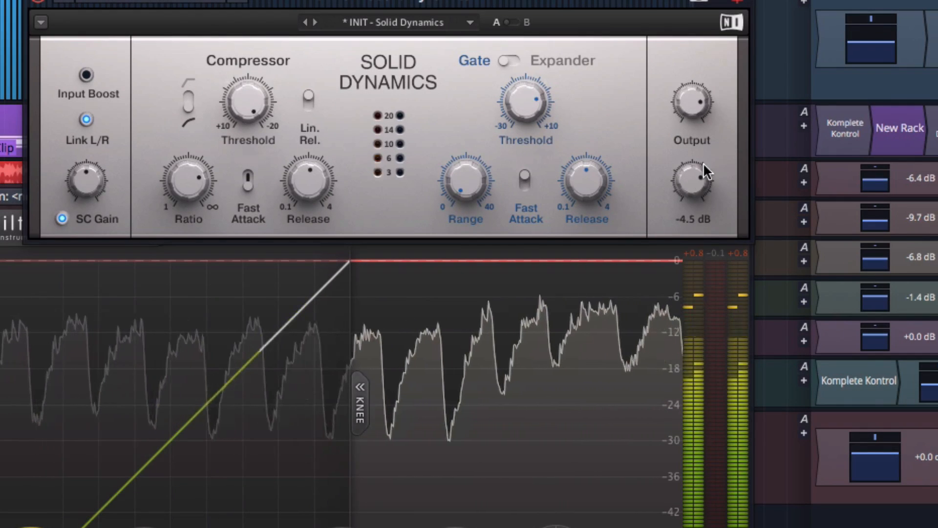